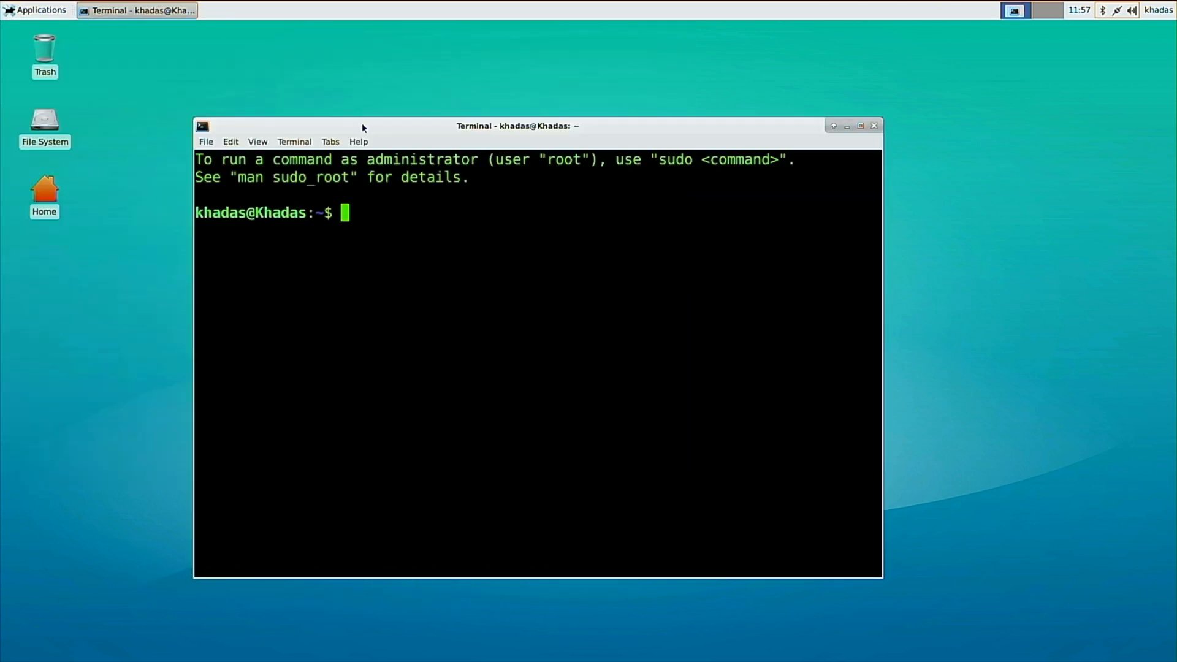
# - Ping 1.1.1.1, stop it after four replies with 0% packet loss, and begin a curl command
pyautogui.write('ping 1.1.1.1')
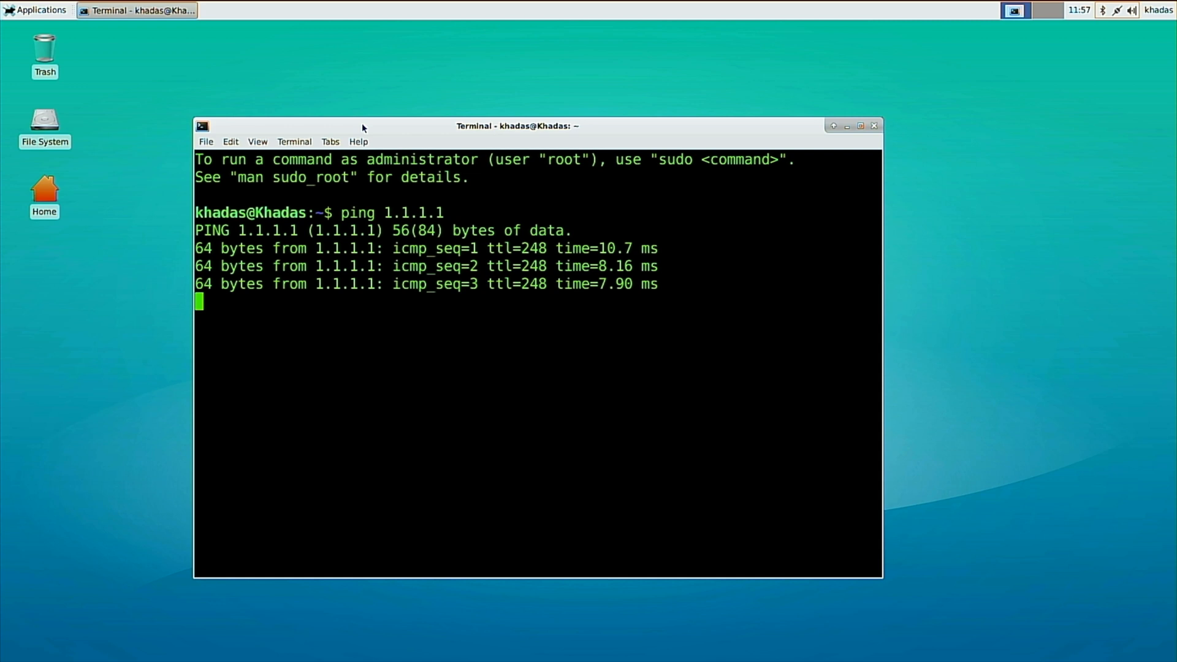
pyautogui.press('ctrl+c')
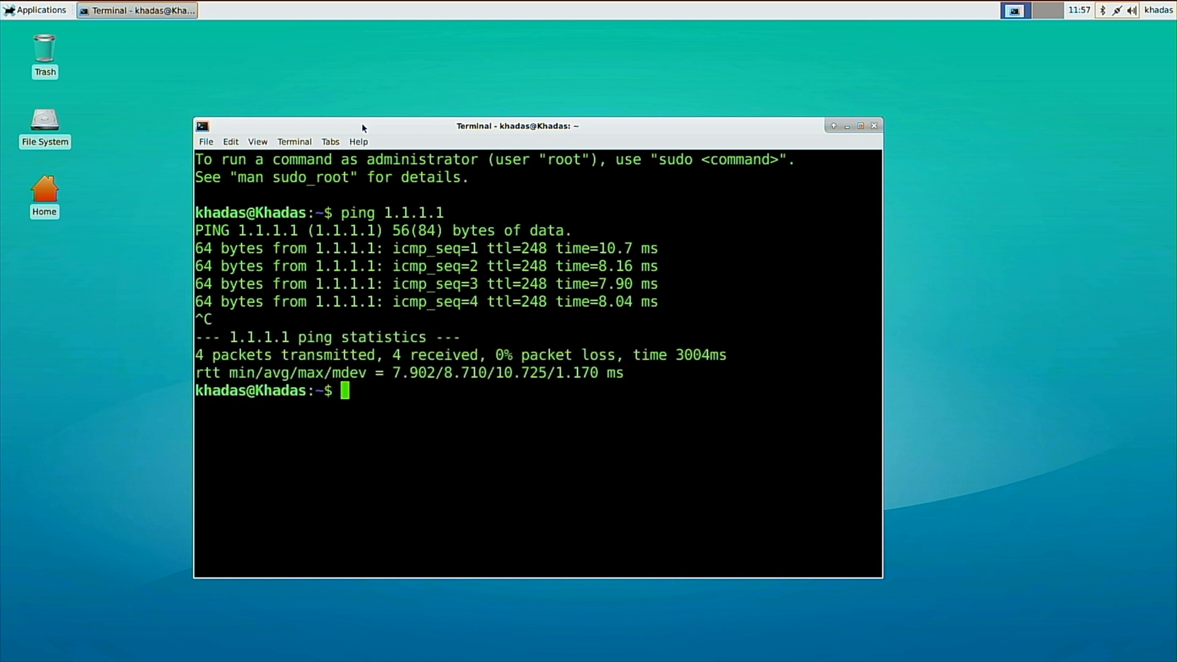
pyautogui.write('curl -')
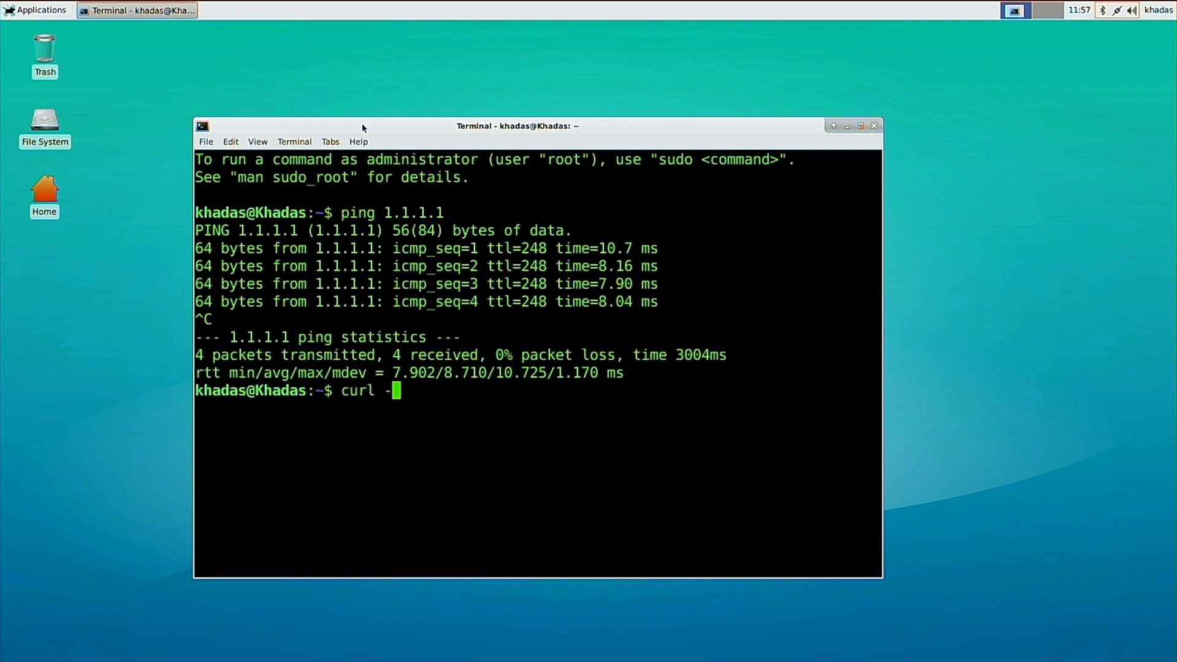
# - Run curl -sfL dl.khadas.com/.mega | sh -s - -l to list Krescue images, then enter the same command with -h
pyautogui.write('sfL dl.khad')
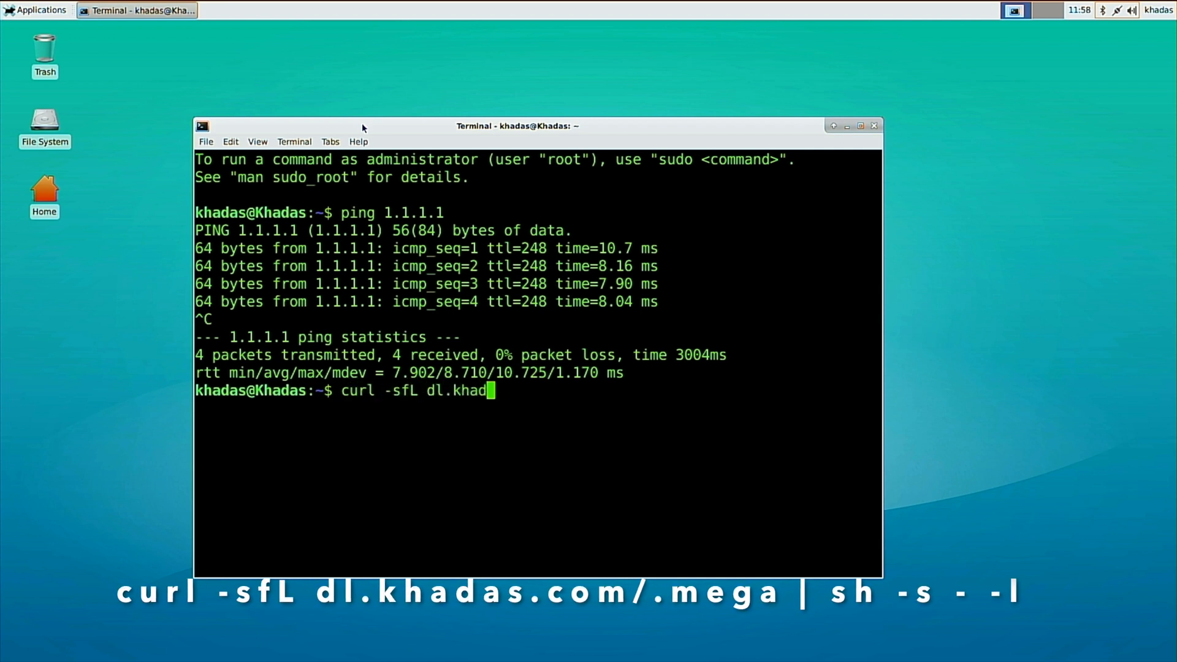
pyautogui.write('as.com/.mega | sh -s - -l')
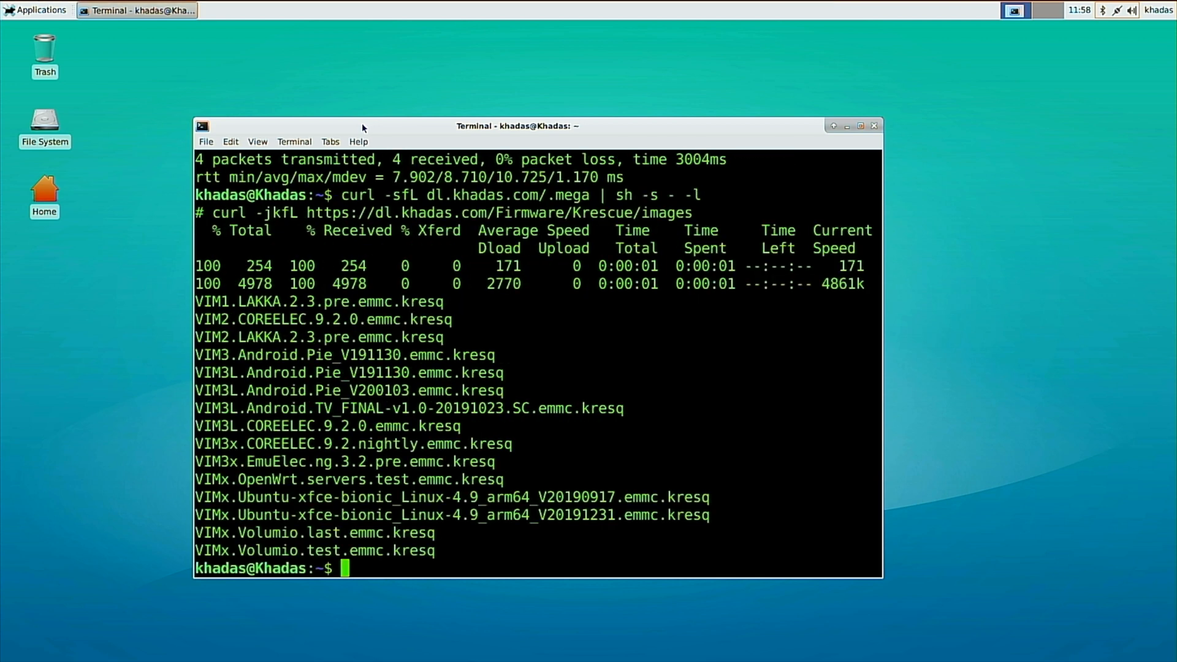
pyautogui.write('curl -sfL dl.khadas.com/.mega | sh -s -')
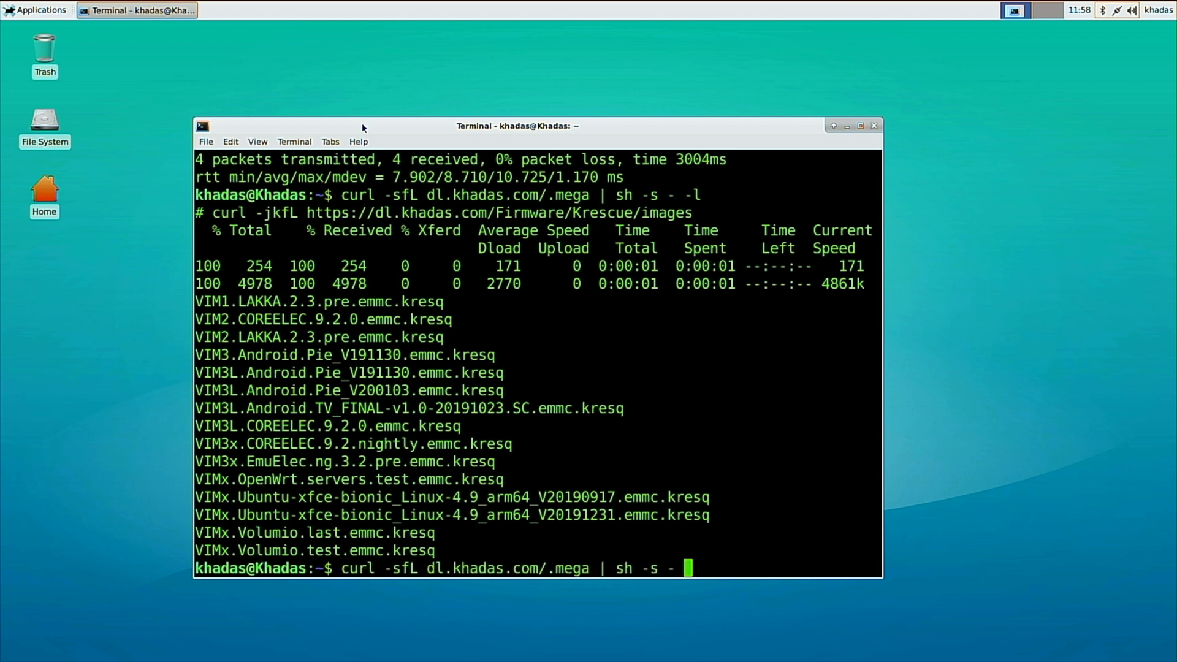
pyautogui.write('h')
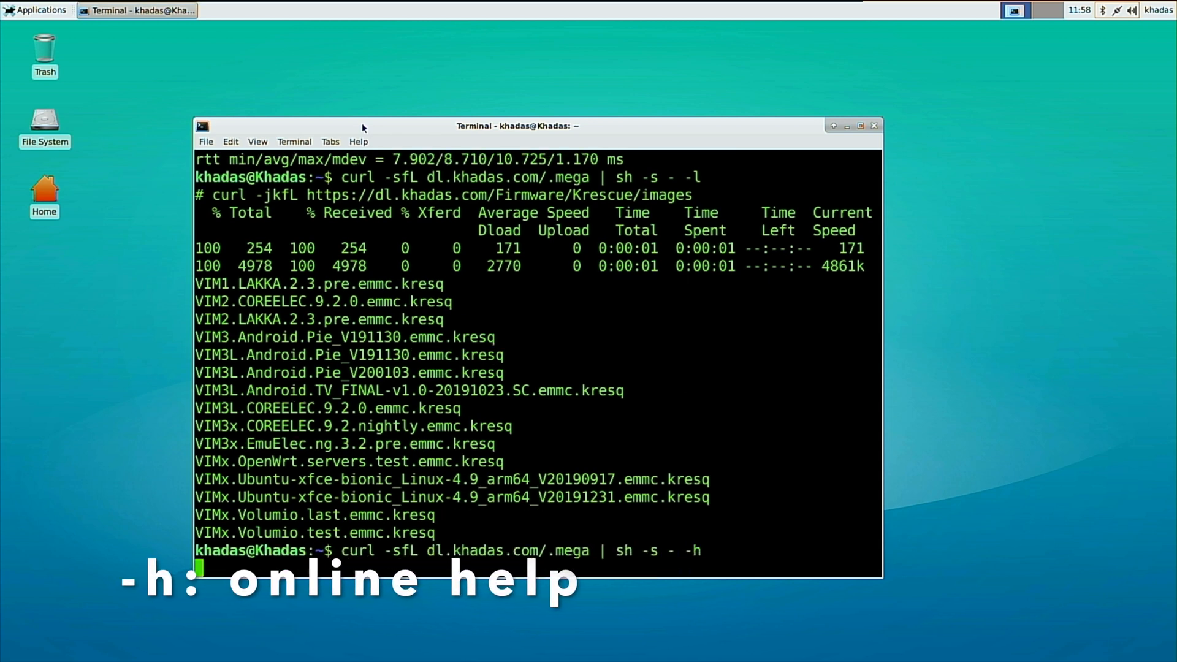
# - Show the install script's help and highlight its ONLINE IMAGE WRITE USAGE line
pyautogui.press('Return')
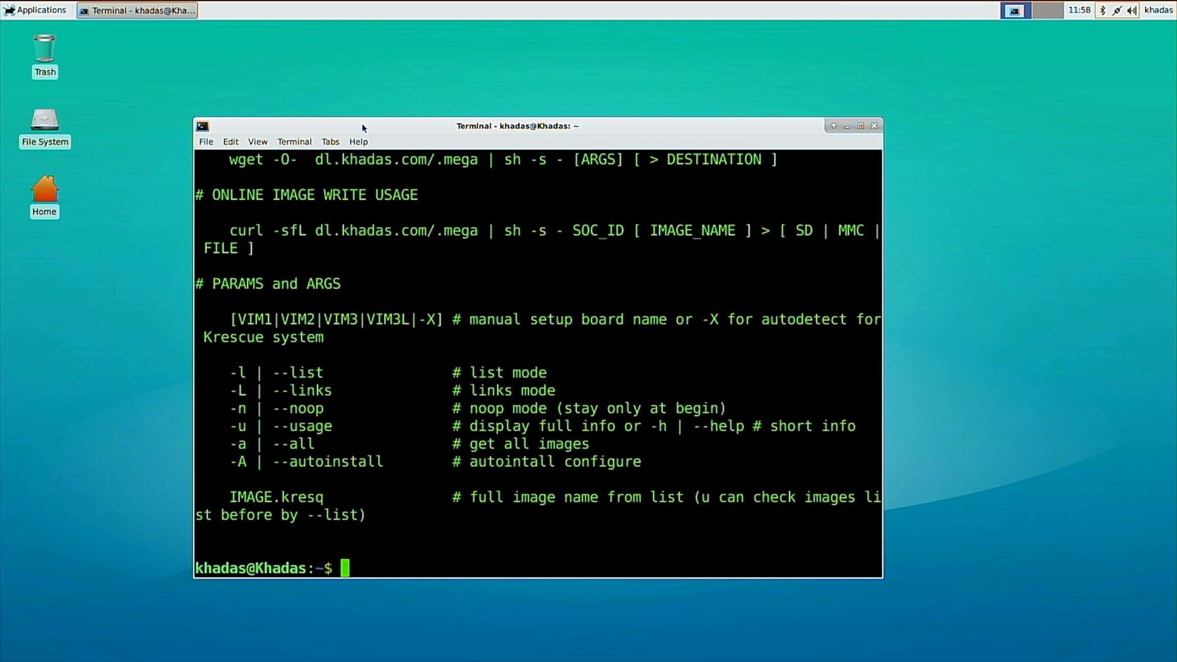
pyautogui.doubleClick(256, 319)
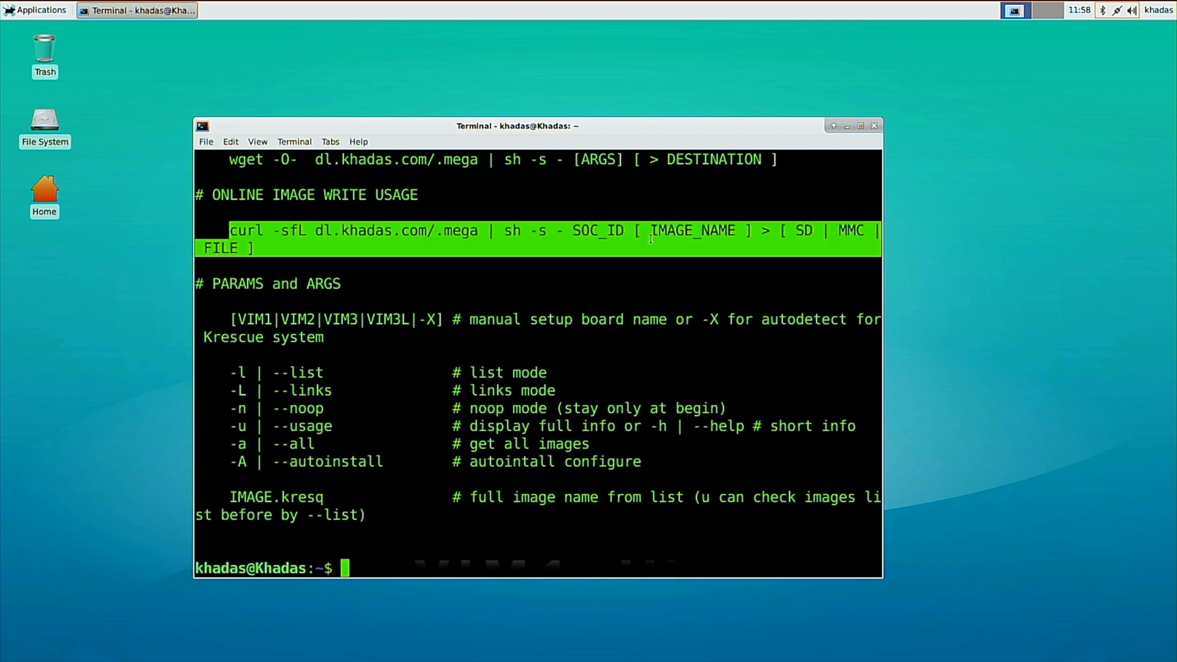
# - Write the Krescue VIM1 image to /dev/mmcblk0 via the curl script, then reboot the board
pyautogui.write('curl -sfL dl.khadas.com/.mega | sh -s - -h')
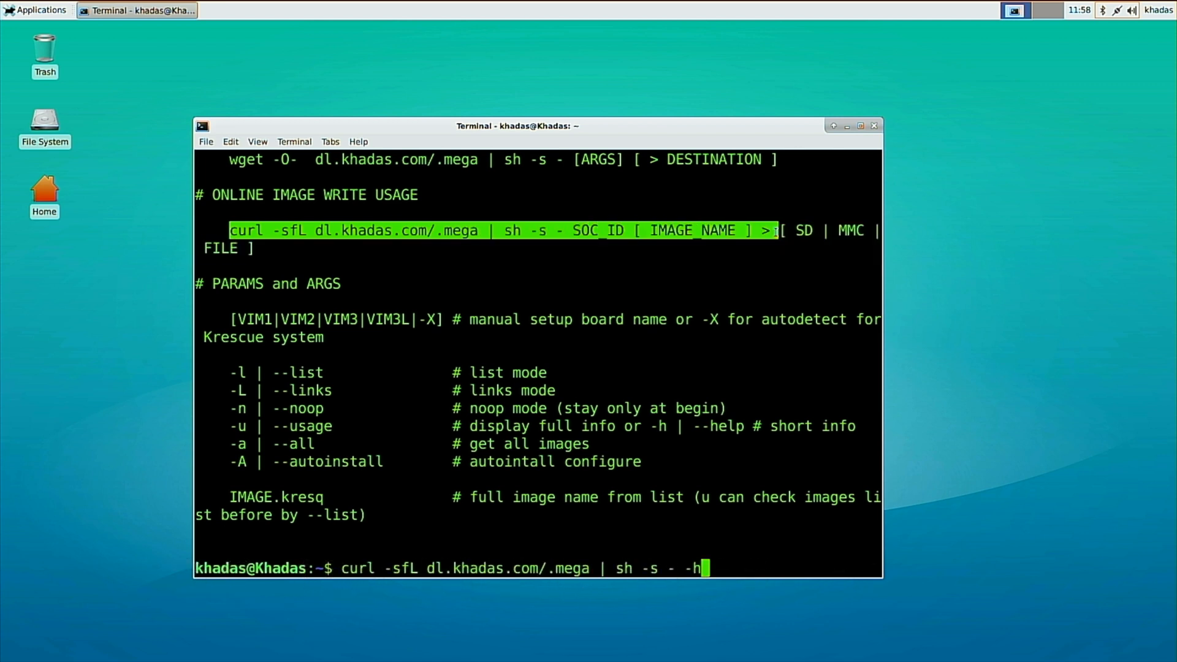
pyautogui.write('VIM')
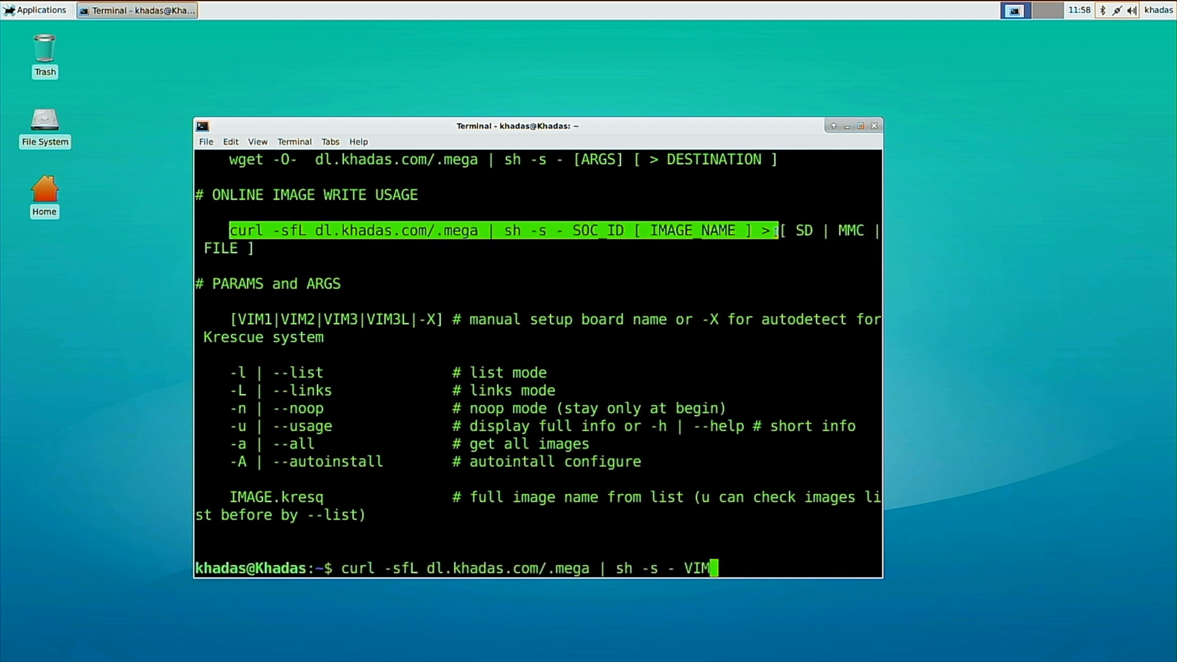
pyautogui.write('1 >')
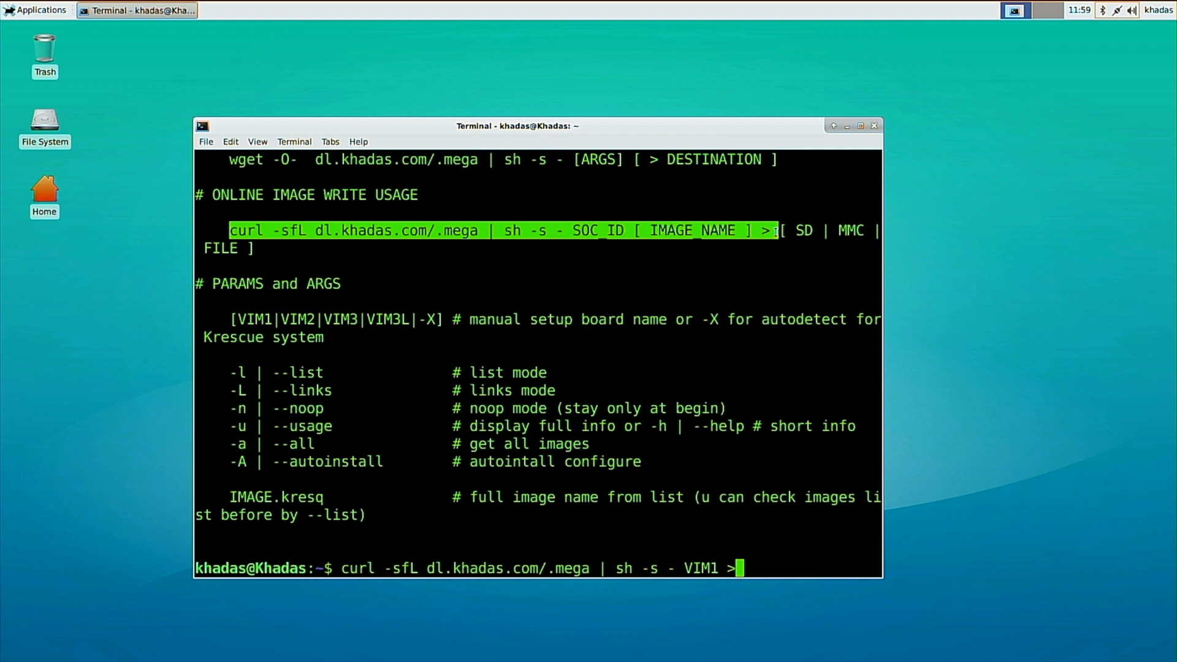
pyautogui.write('/dev/mm')
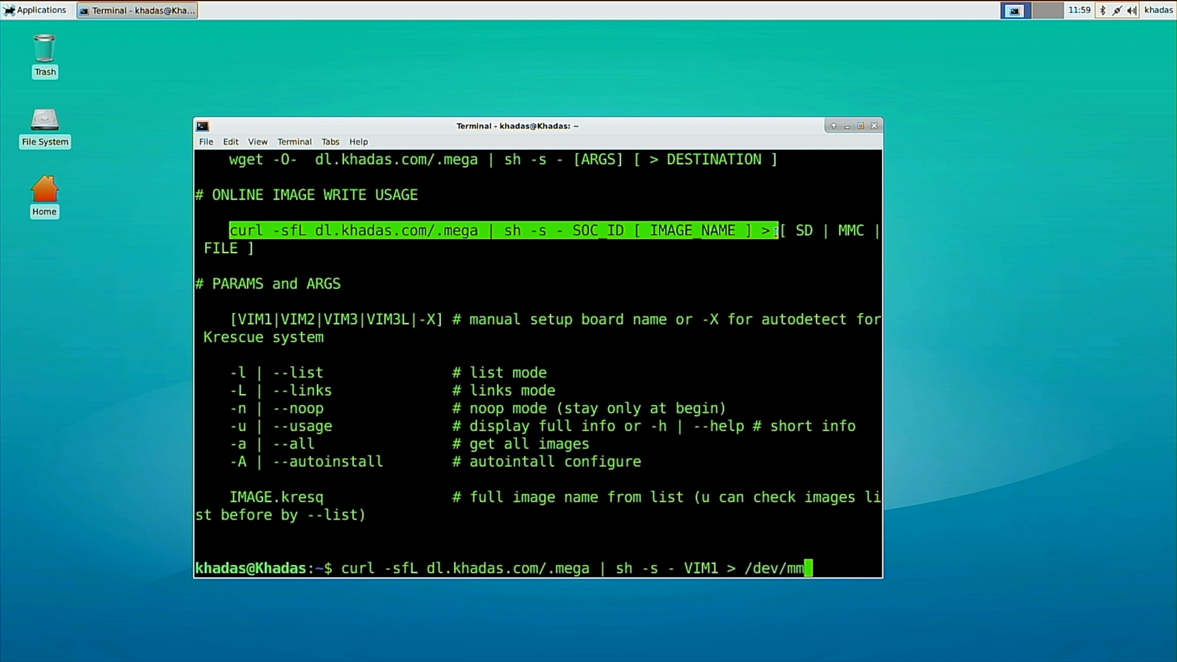
pyautogui.press('Tab')
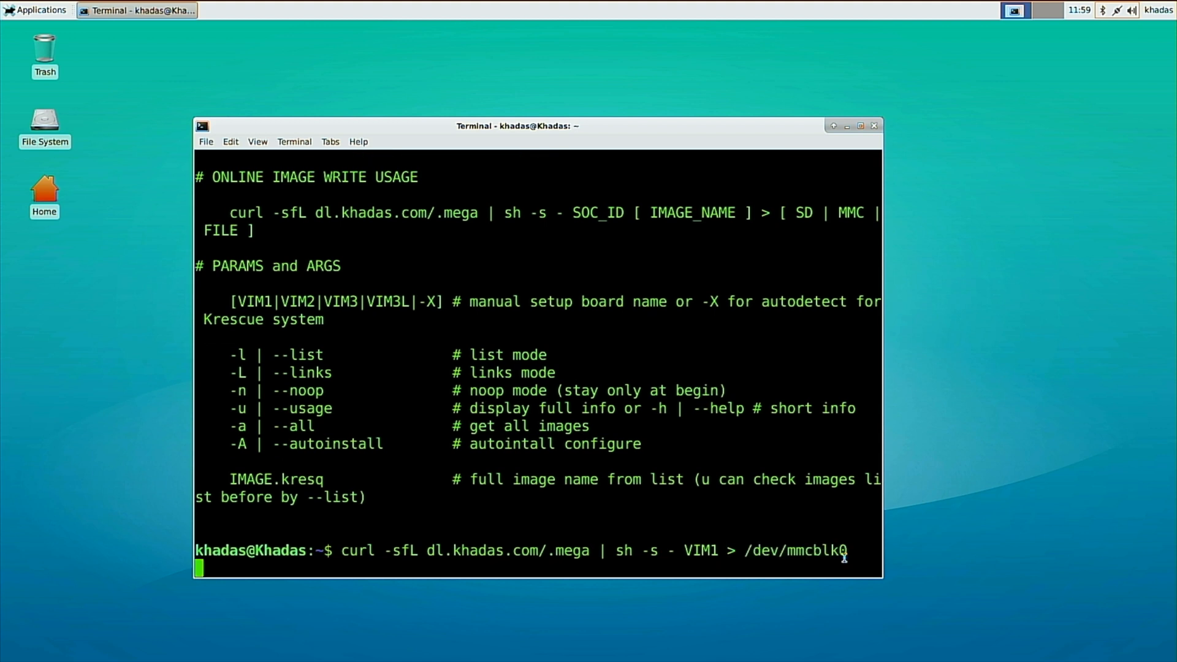
pyautogui.press('Return')
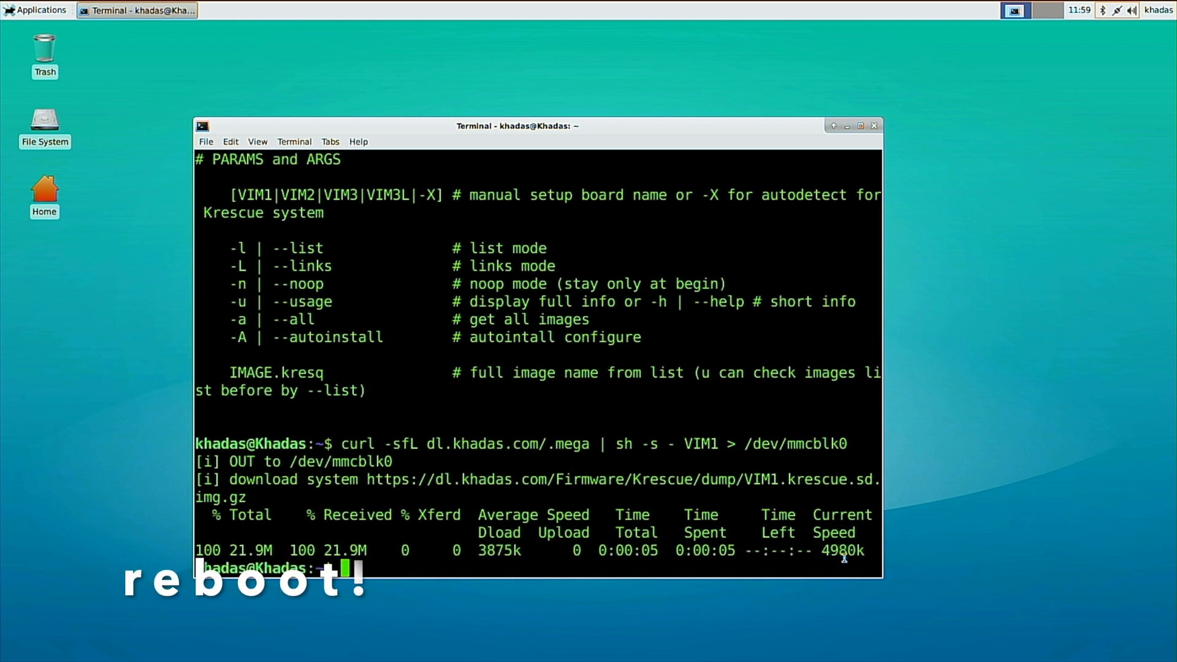
pyautogui.write('reboot')
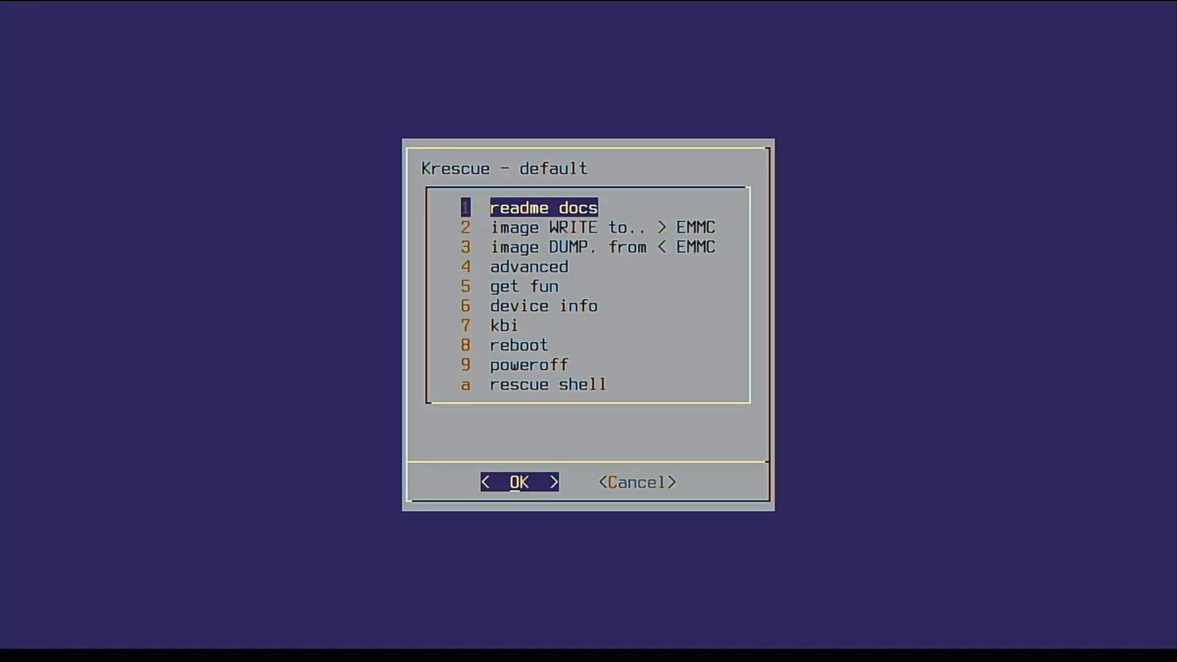
pyautogui.press('Down')
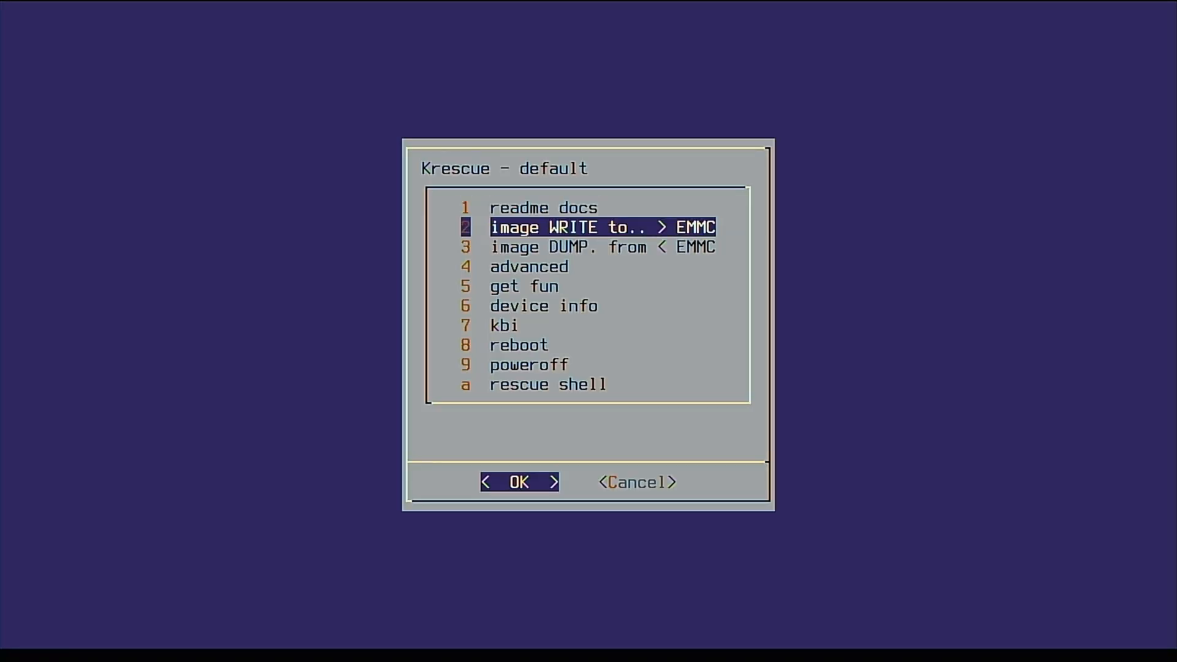
pyautogui.press('6')
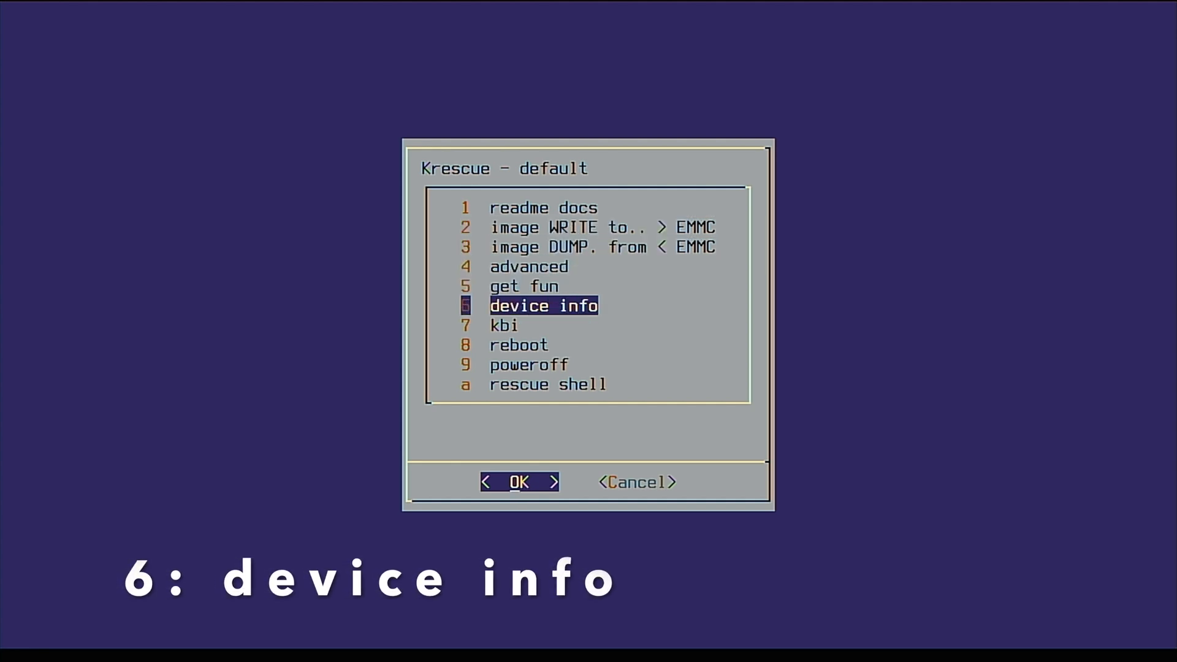
pyautogui.click(518, 482)
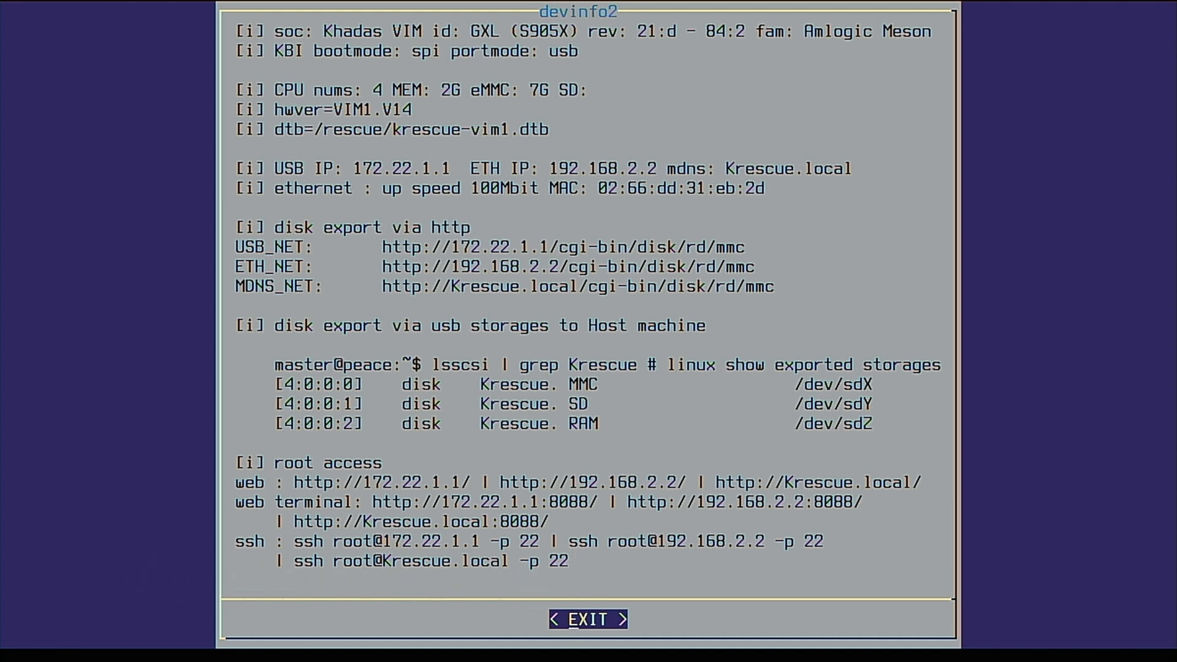
pyautogui.click(587, 617)
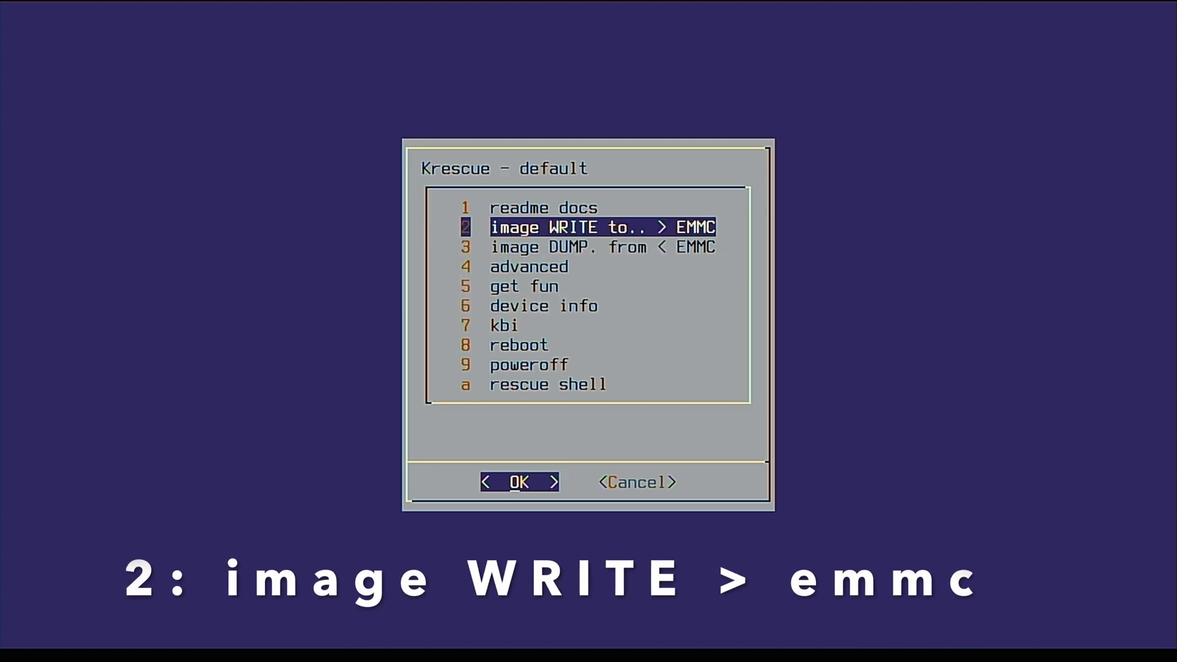
# - From image WRITE to EMMC, pick VIM1.LAKKA.2.3.pre.emmc.kresq in the online list and start its background download
pyautogui.click(518, 480)
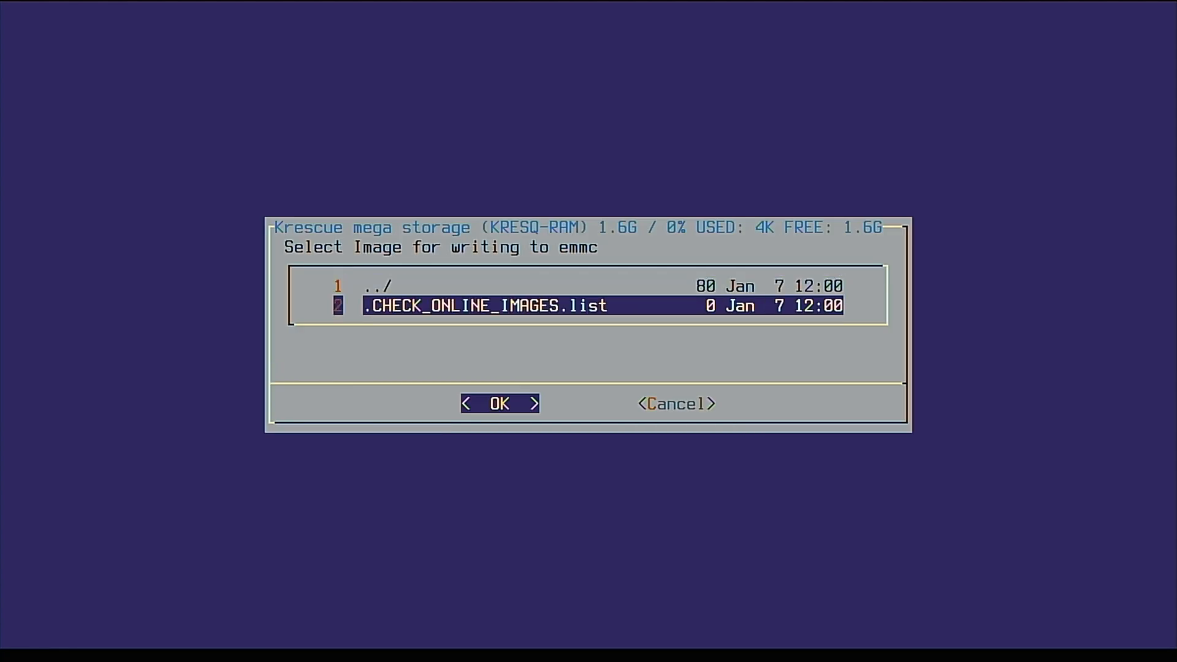
pyautogui.click(498, 403)
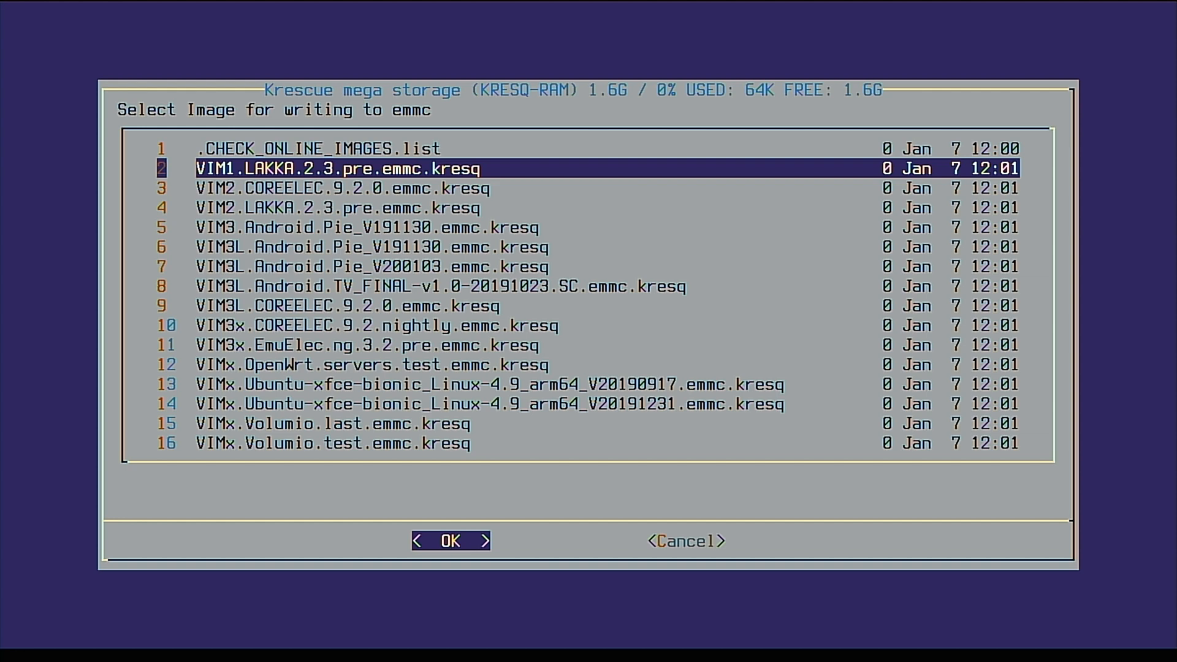
pyautogui.click(448, 541)
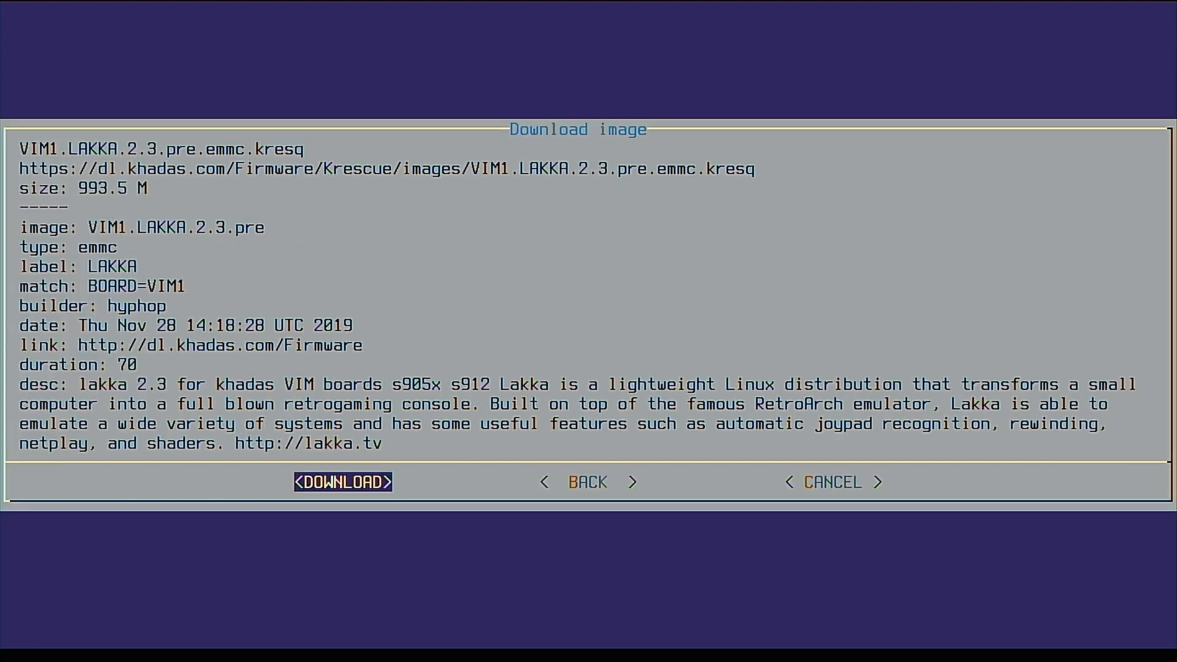
pyautogui.click(342, 481)
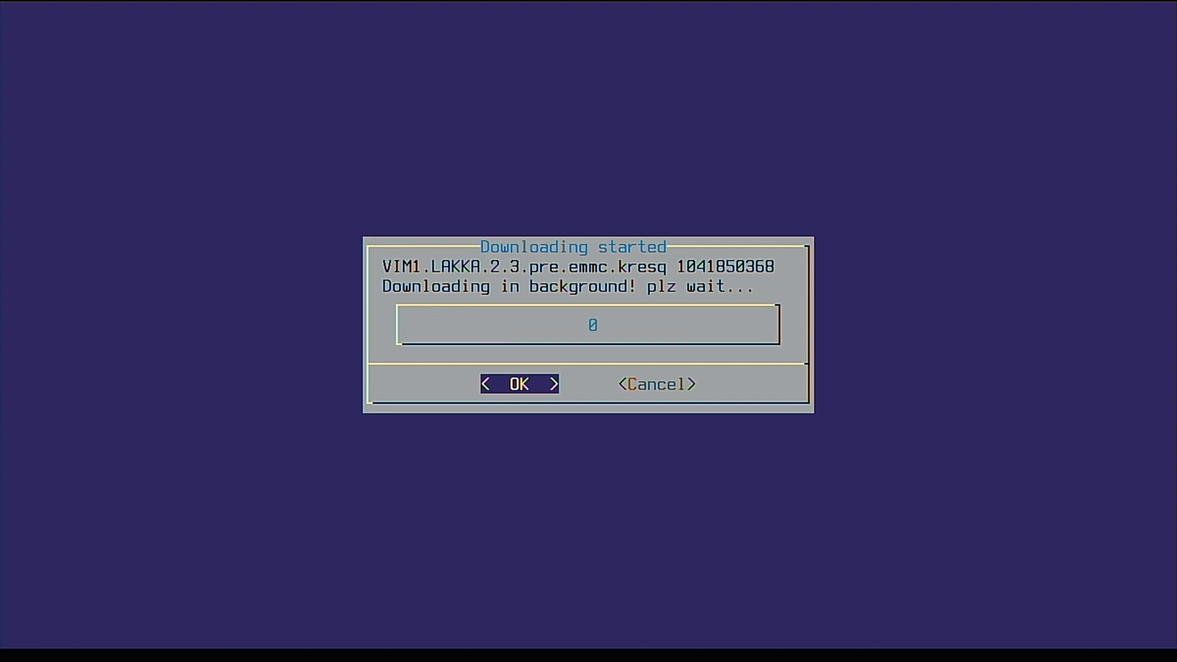
pyautogui.click(517, 384)
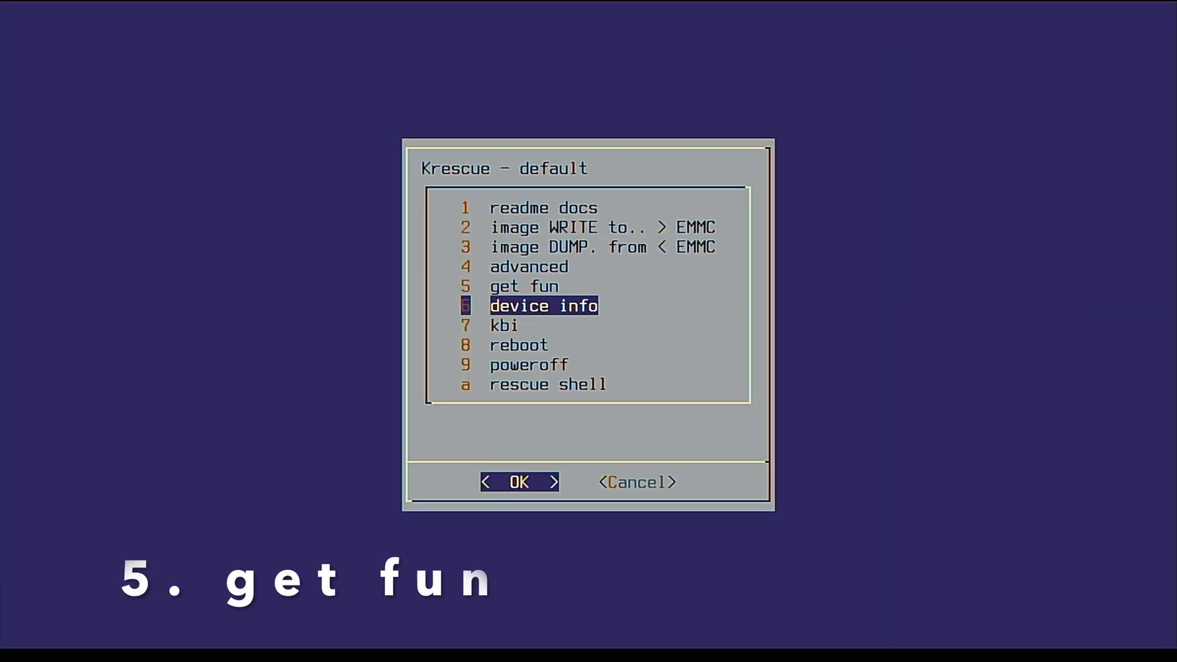
pyautogui.click(523, 287)
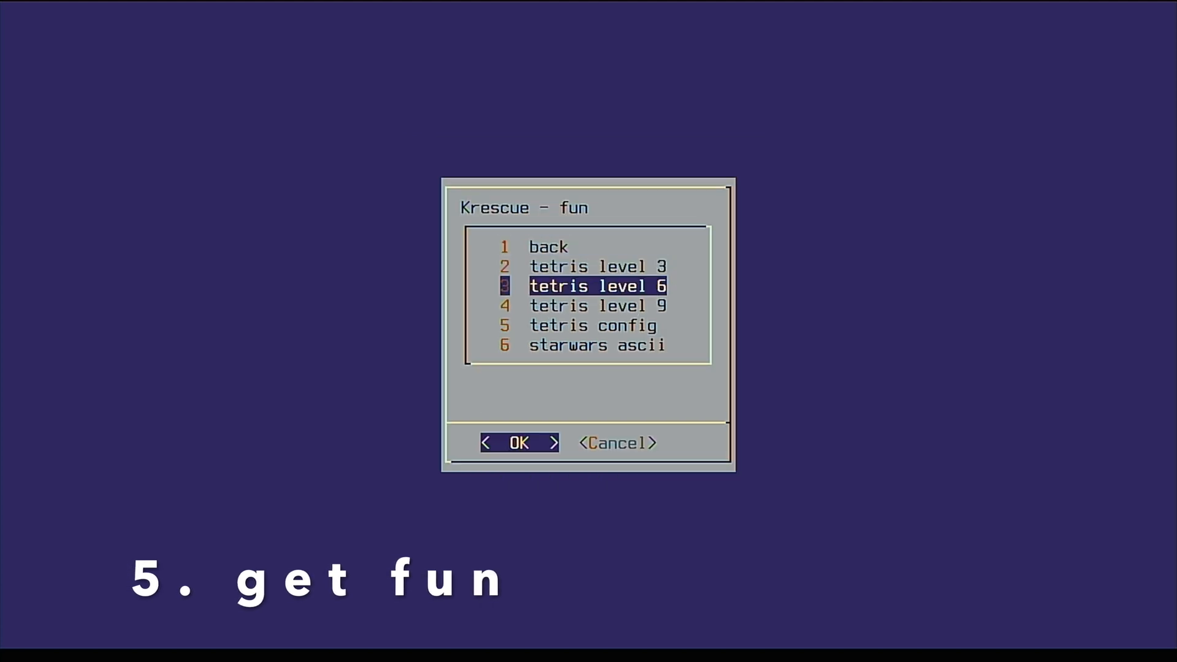
pyautogui.click(518, 443)
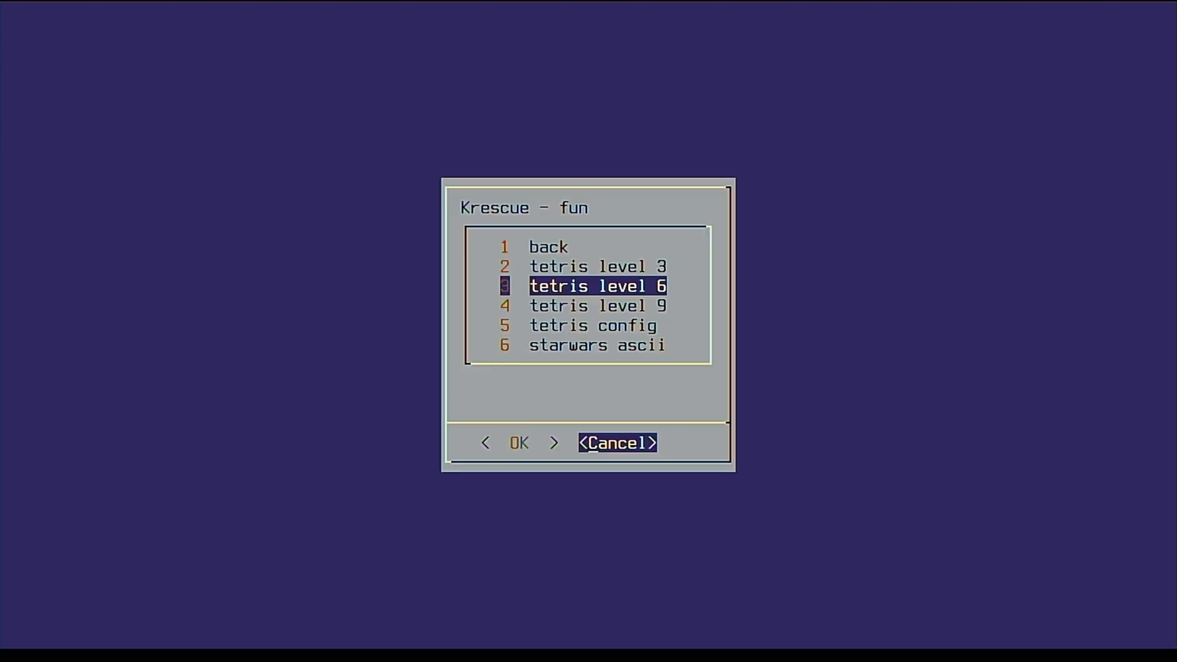
pyautogui.press('Up')
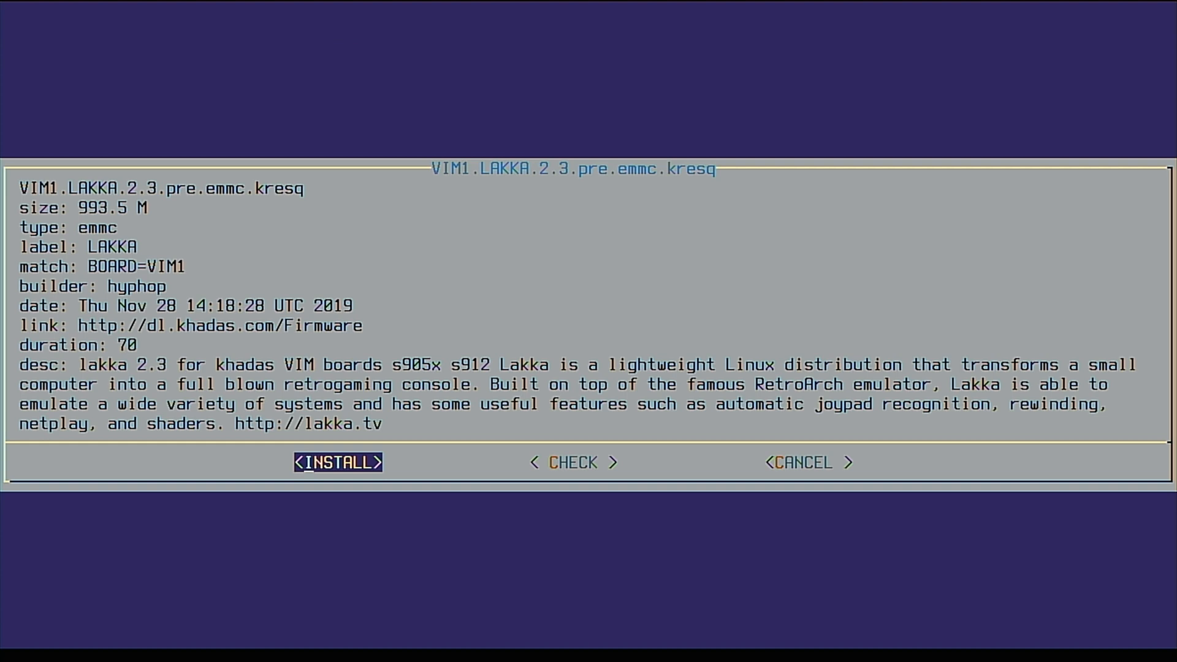
# - Install VIM1.LAKKA.2.3.pre.emmc.kresq to the eMMC and acknowledge the completed installation
pyautogui.click(337, 462)
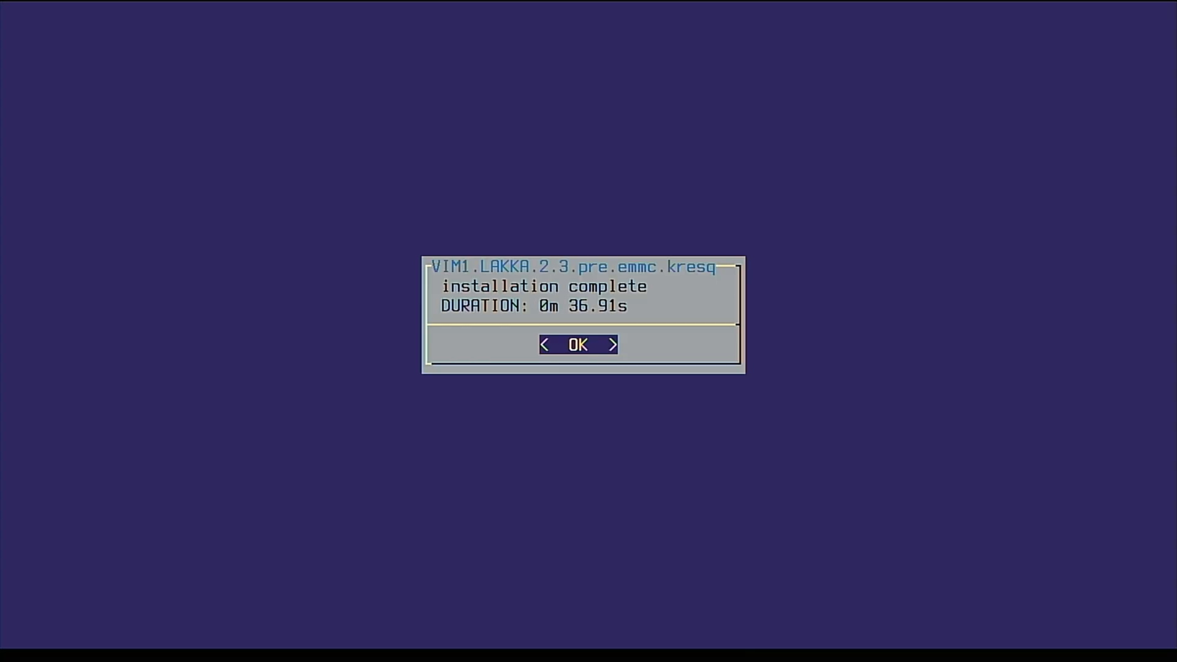
pyautogui.click(576, 343)
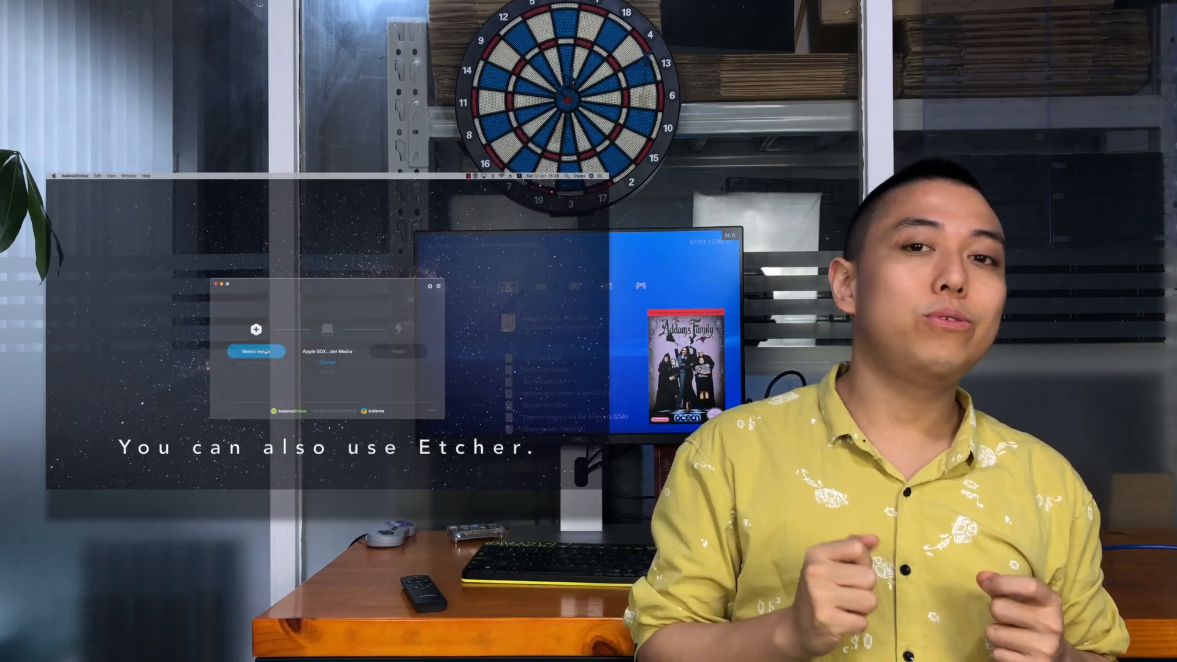
pyautogui.click(255, 350)
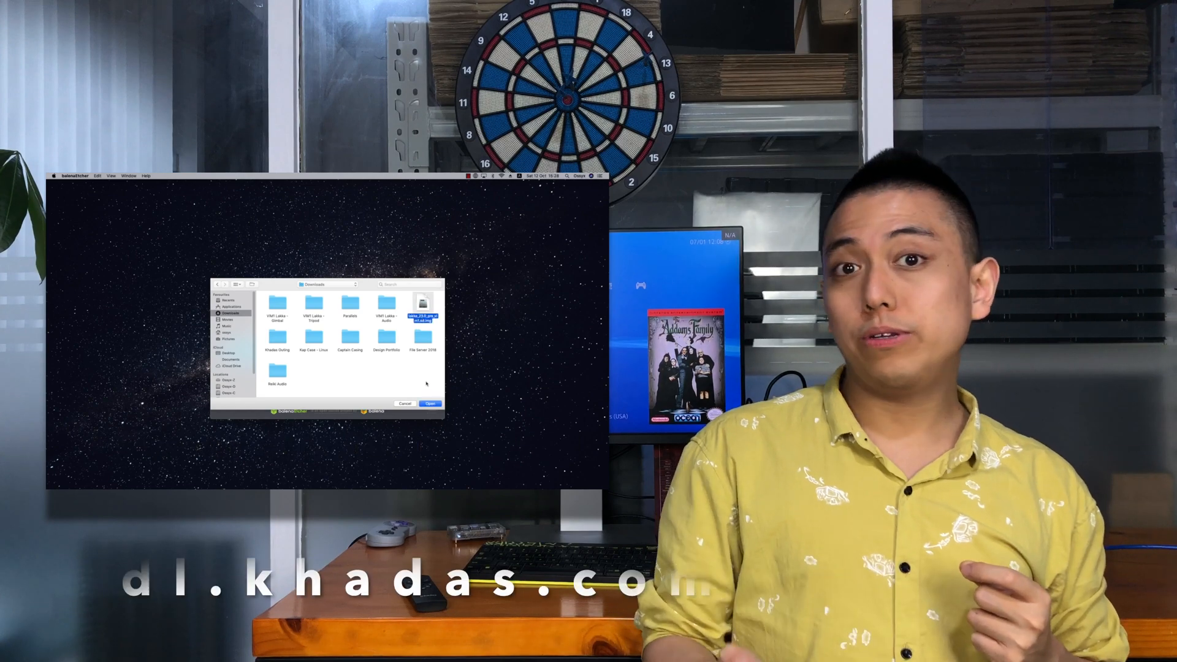